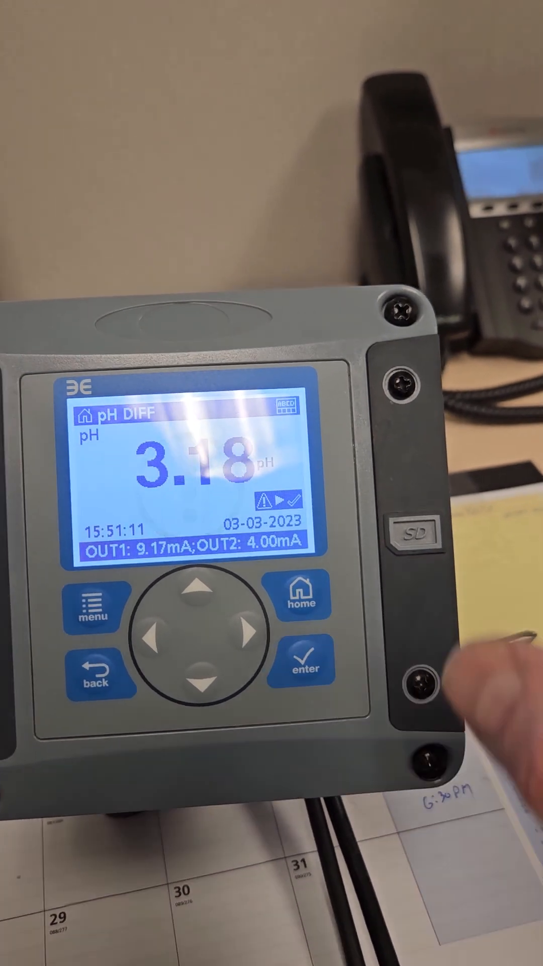
Step: Navigate pH SETUP > CONFIGURE > TEMP ELEMENT to reach the sensor type choice
click(93, 607)
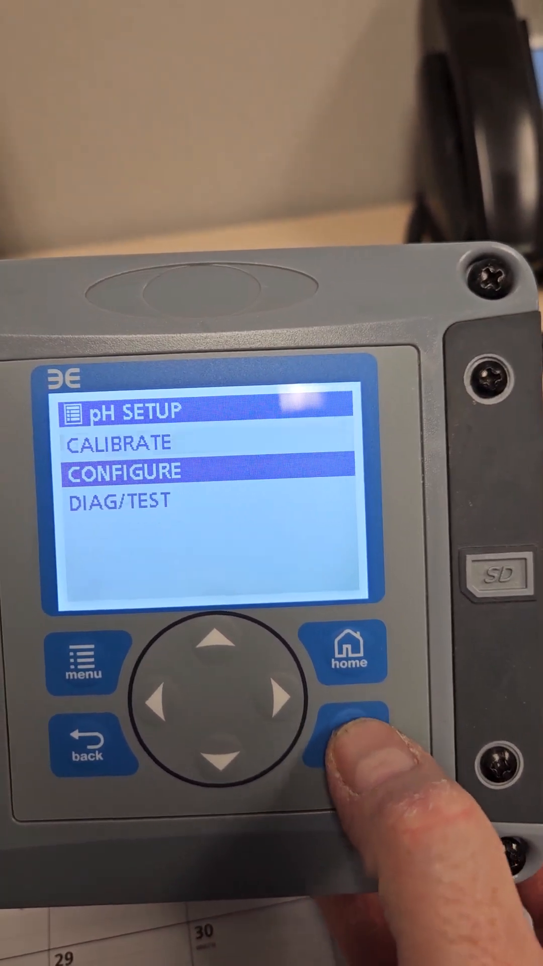
click(354, 733)
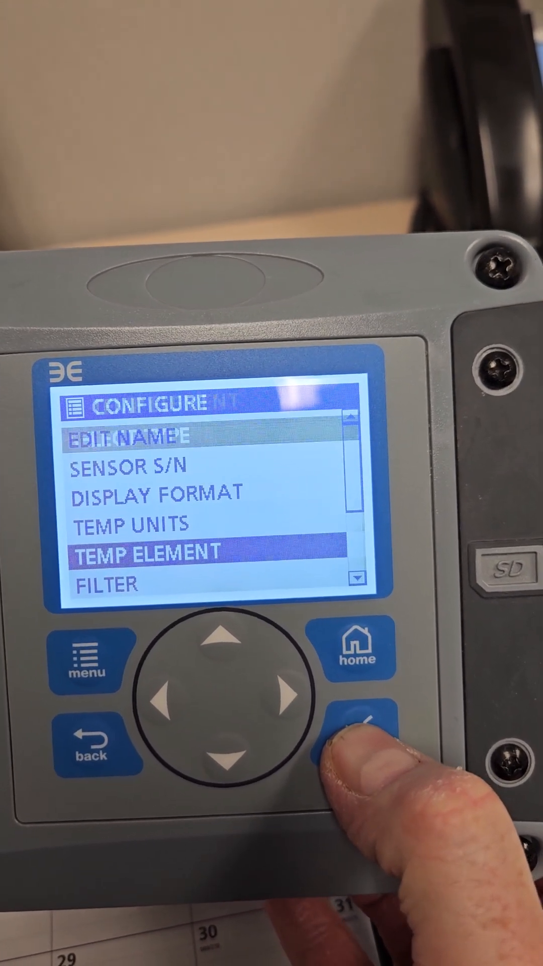
click(354, 733)
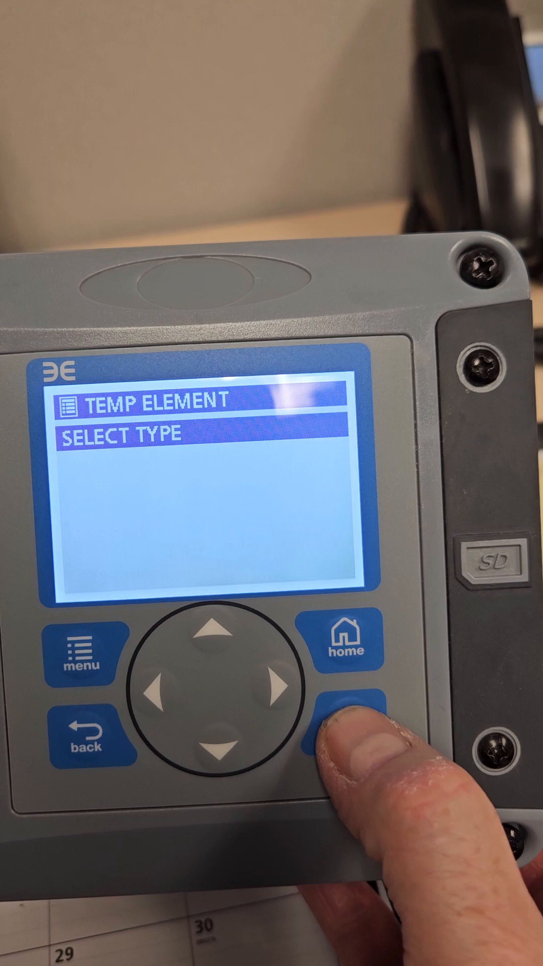
Step: Confirm the temperature element and return home to the live 3.13 pH reading
click(351, 733)
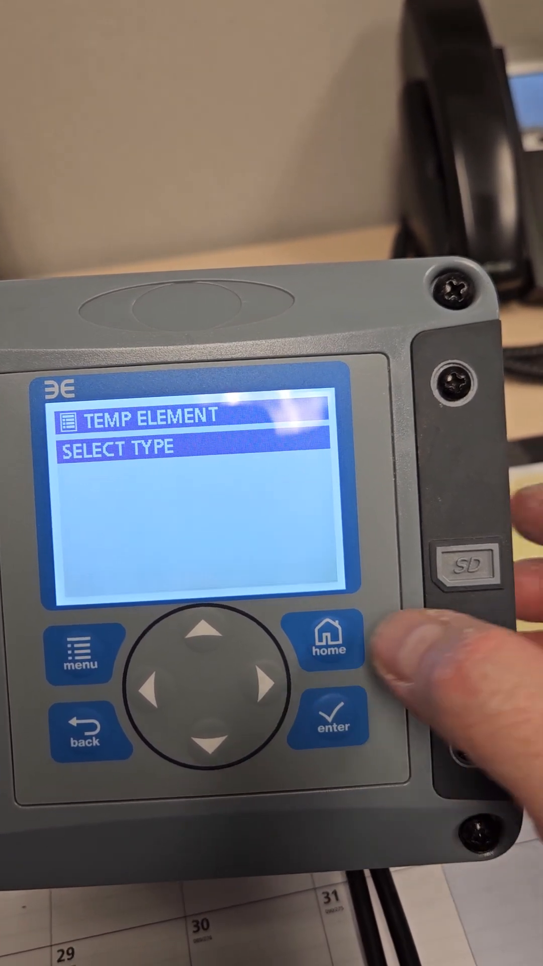
click(331, 641)
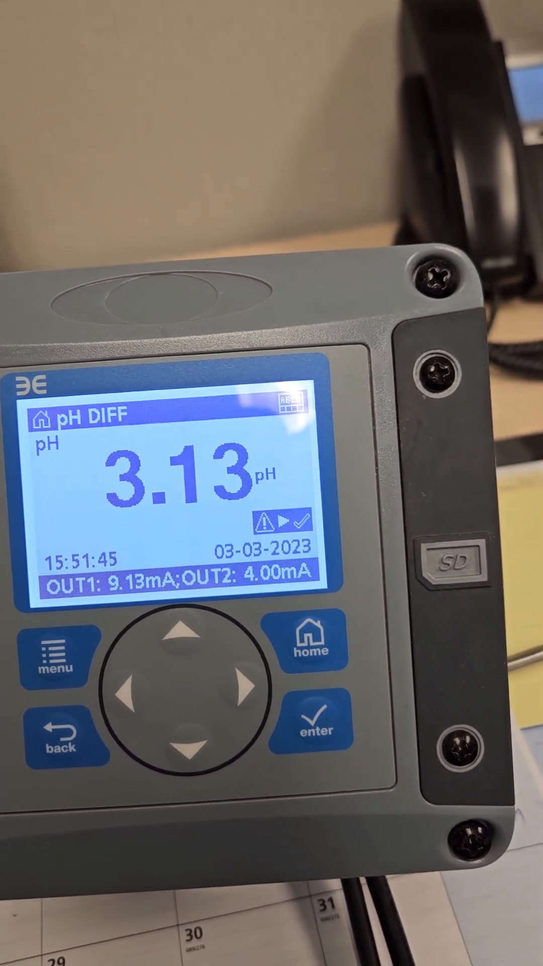